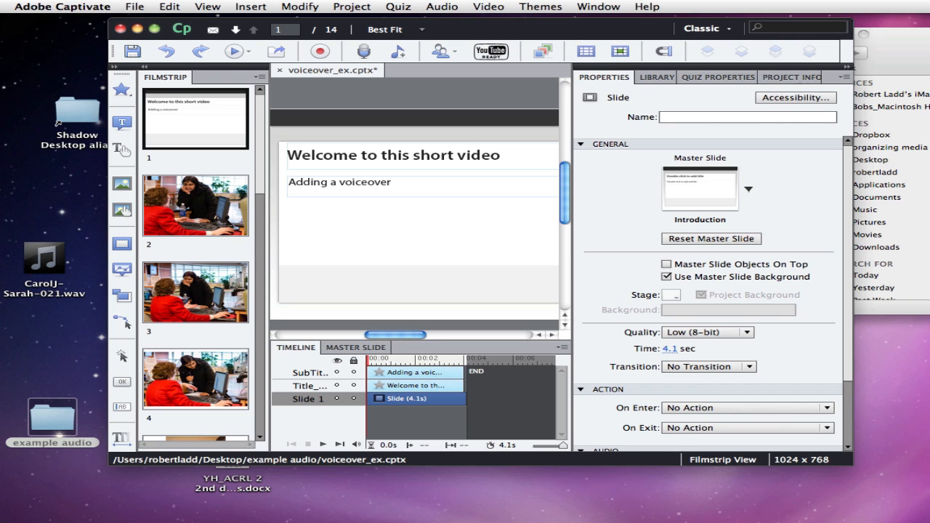
{"action": "mouse_move", "coordinate": [749, 192]}
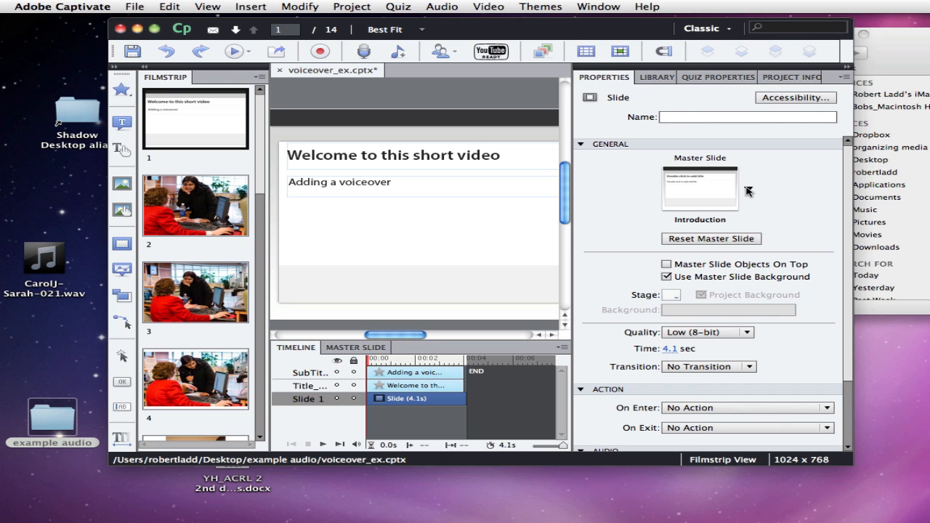
{"action": "mouse_move", "coordinate": [605, 263]}
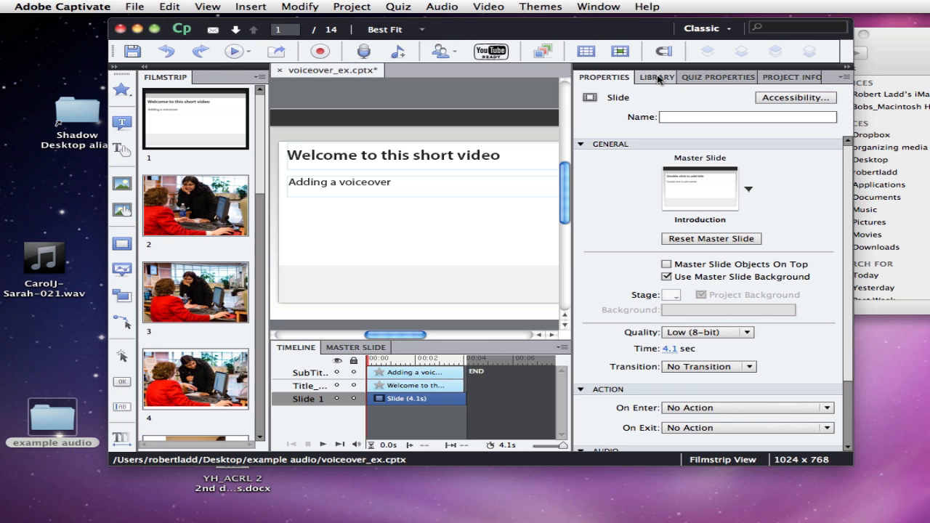
Step: Show the Library panel and confirm it is active in the Window menu
{"action": "left_click", "coordinate": [654, 77]}
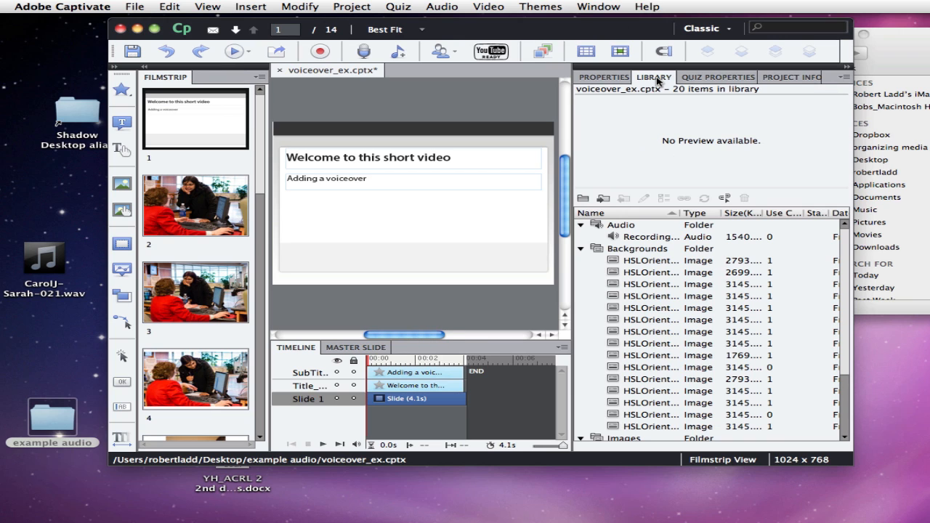
{"action": "mouse_move", "coordinate": [727, 263]}
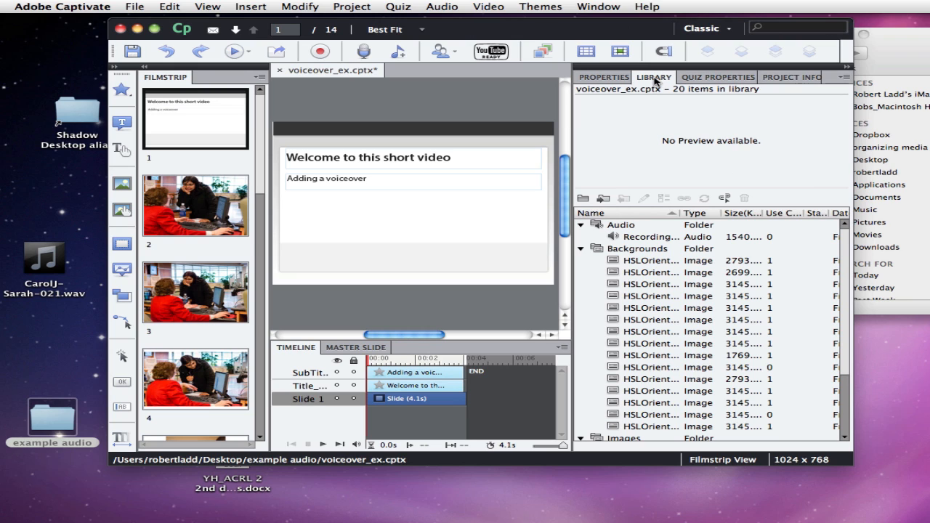
{"action": "left_click", "coordinate": [597, 6]}
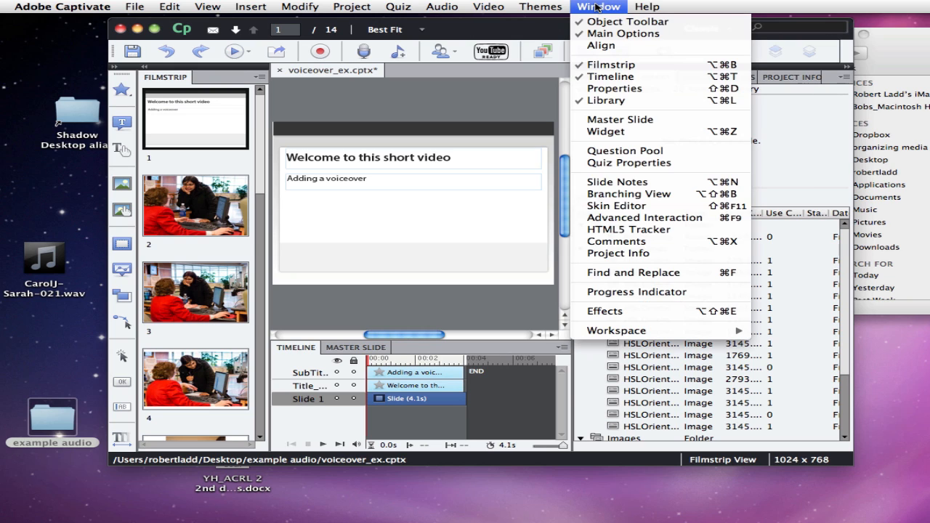
{"action": "mouse_move", "coordinate": [606, 132]}
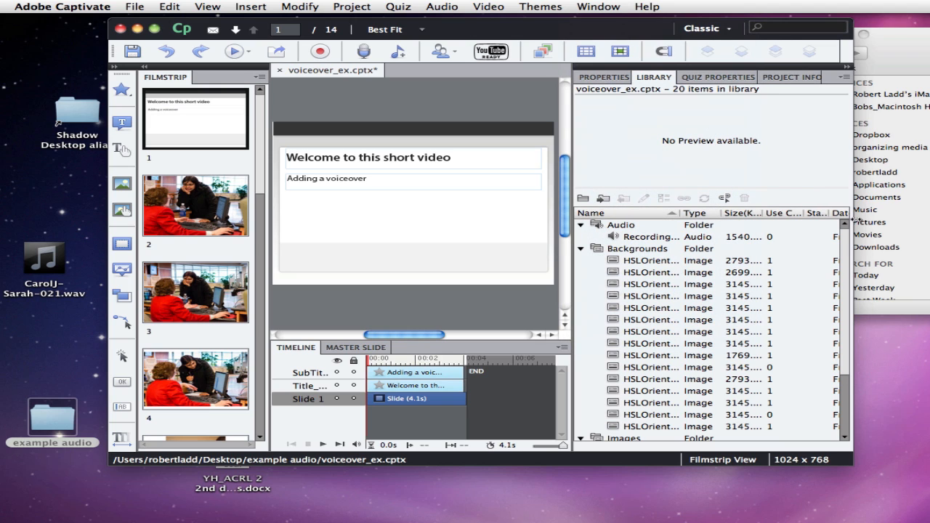
{"action": "mouse_move", "coordinate": [788, 250]}
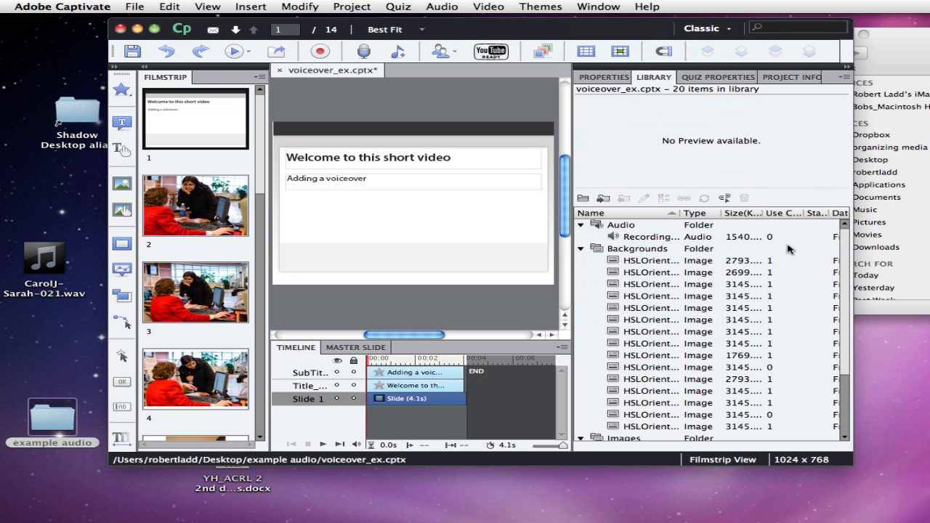
{"action": "mouse_move", "coordinate": [273, 100]}
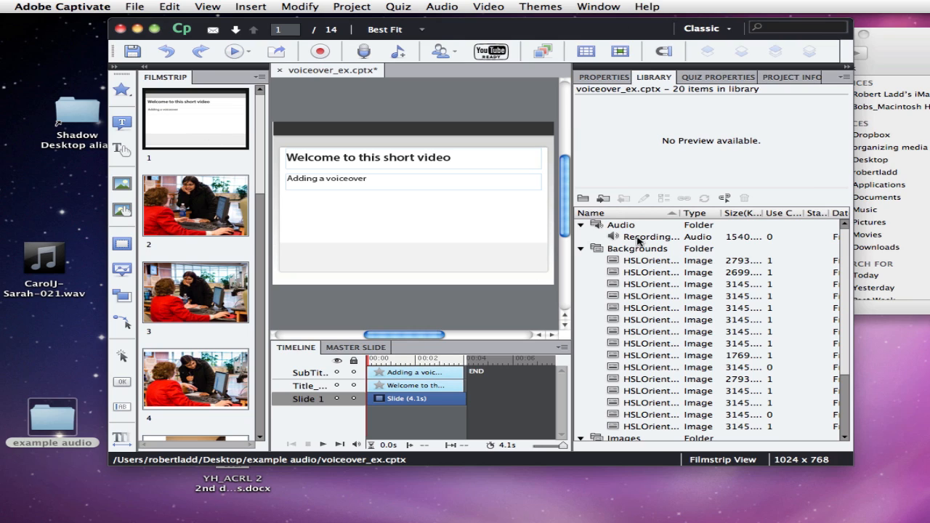
Step: Preview the Recording audio clip and drag it onto slide 1
{"action": "left_click", "coordinate": [651, 237]}
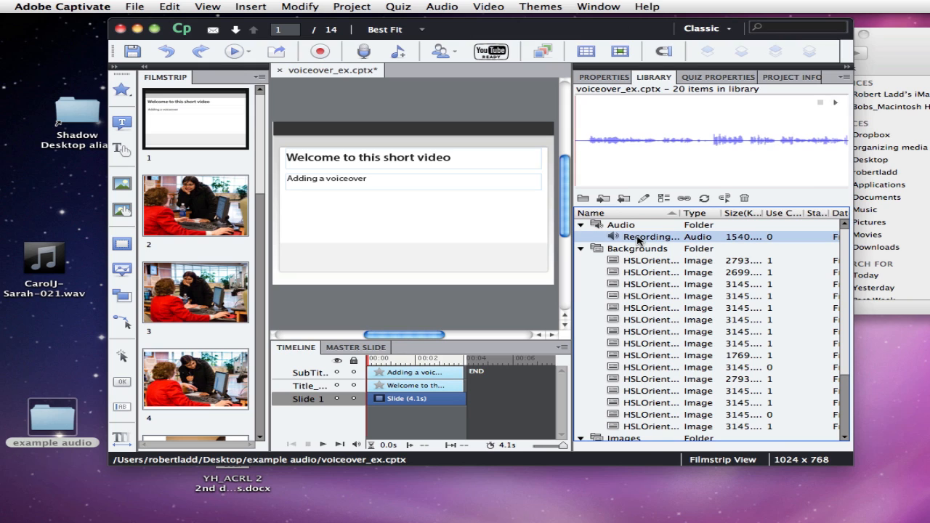
{"action": "left_click_drag", "start_coordinate": [651, 237], "coordinate": [414, 398]}
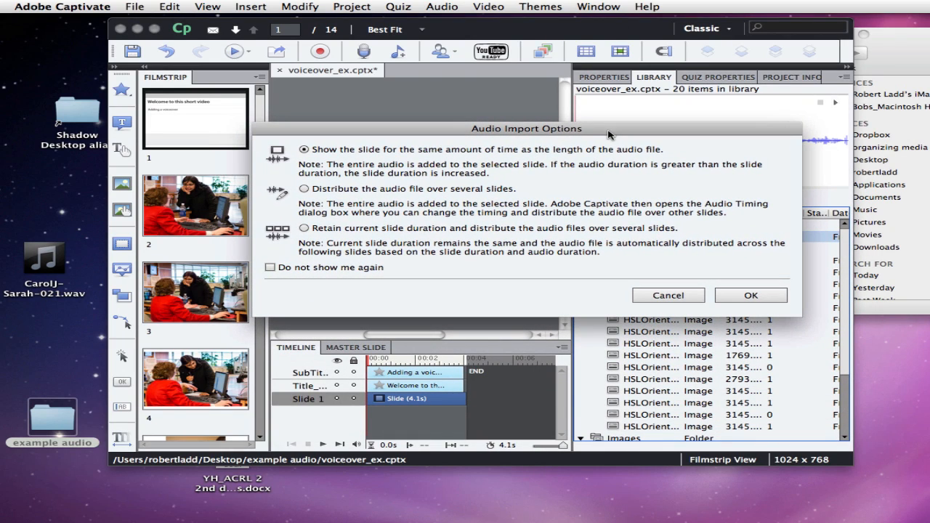
{"action": "mouse_move", "coordinate": [493, 151]}
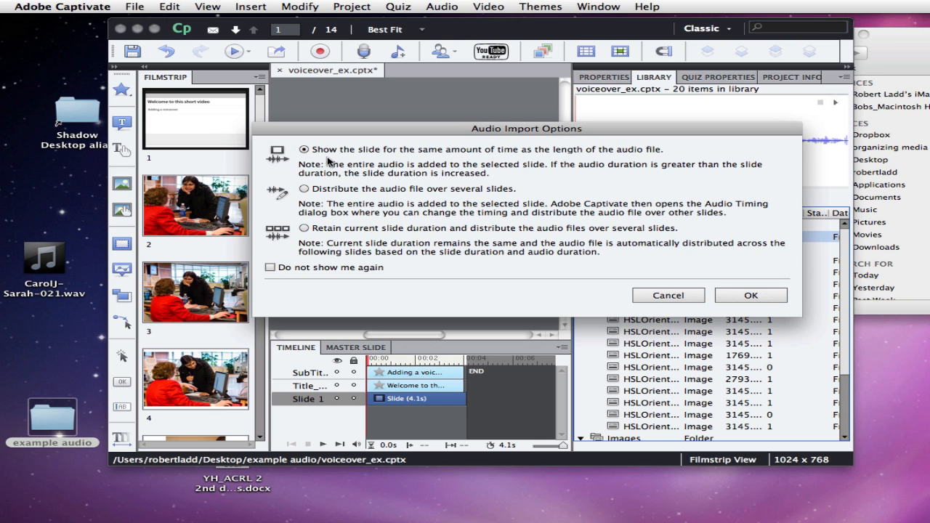
Step: Import the audio with 'Distribute the audio file over several slides' selected
{"action": "left_click", "coordinate": [304, 189]}
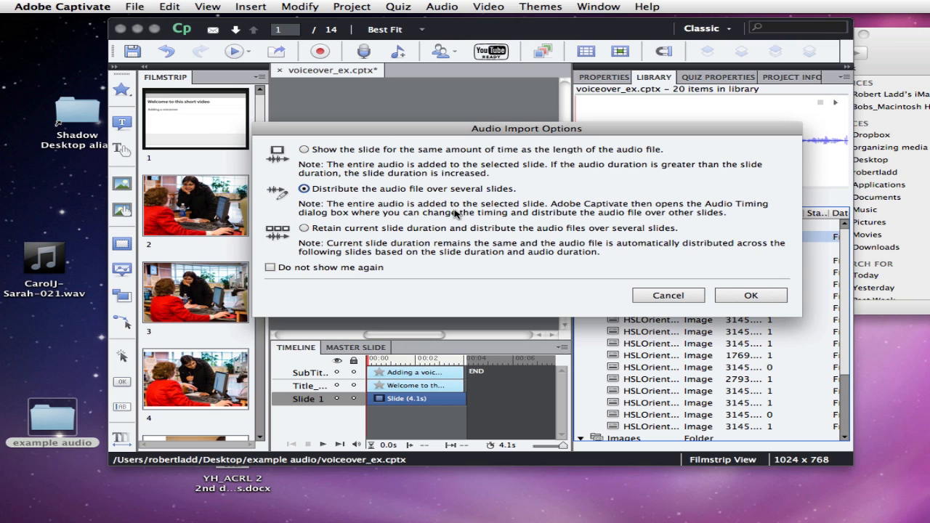
{"action": "mouse_move", "coordinate": [498, 226]}
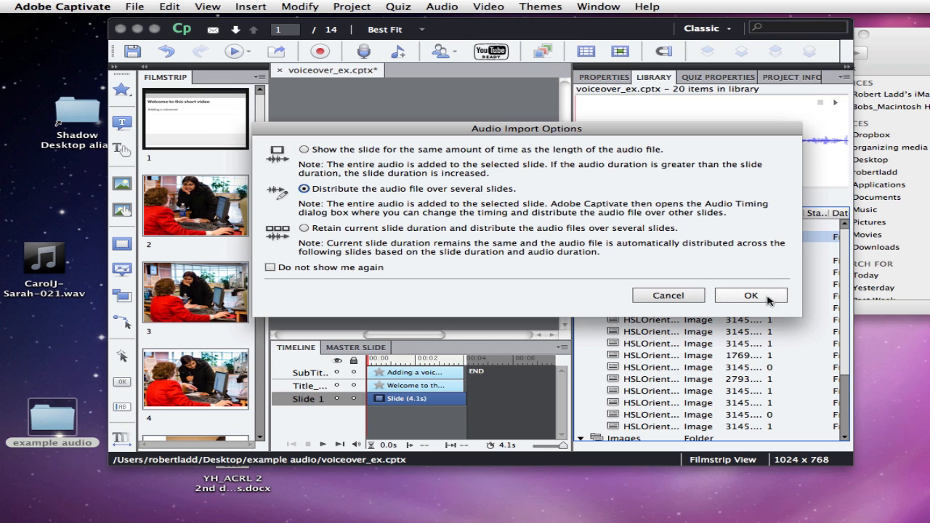
{"action": "left_click", "coordinate": [751, 295]}
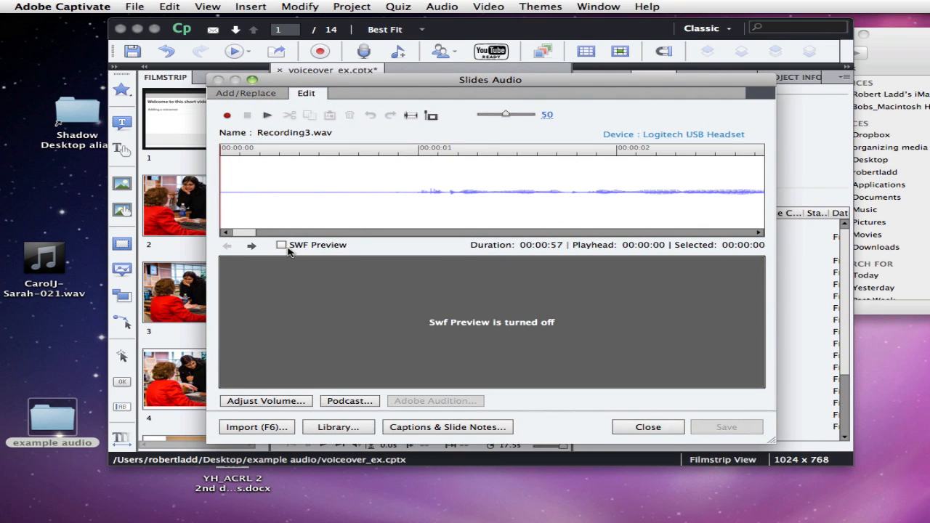
Step: Turn on SWF Preview and zoom out the waveform to show markers for Slides 2–10
{"action": "left_click", "coordinate": [282, 245]}
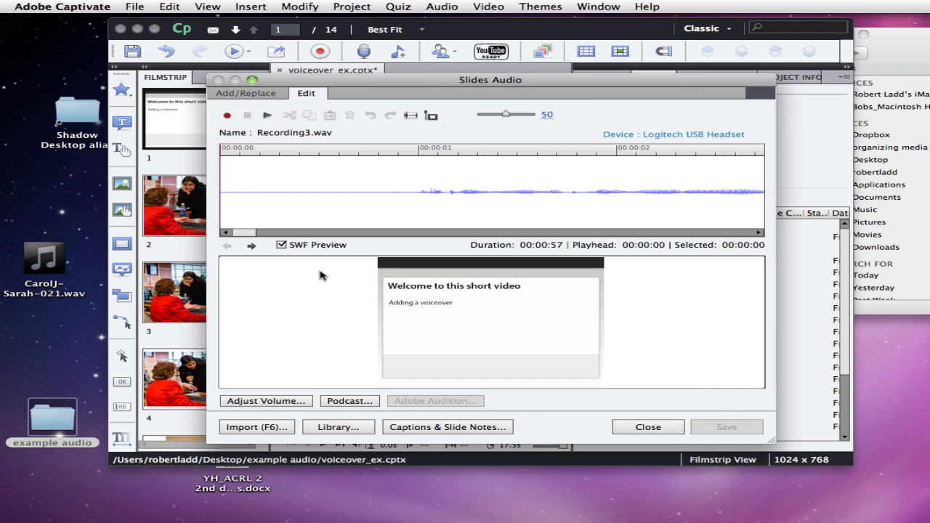
{"action": "mouse_move", "coordinate": [491, 123]}
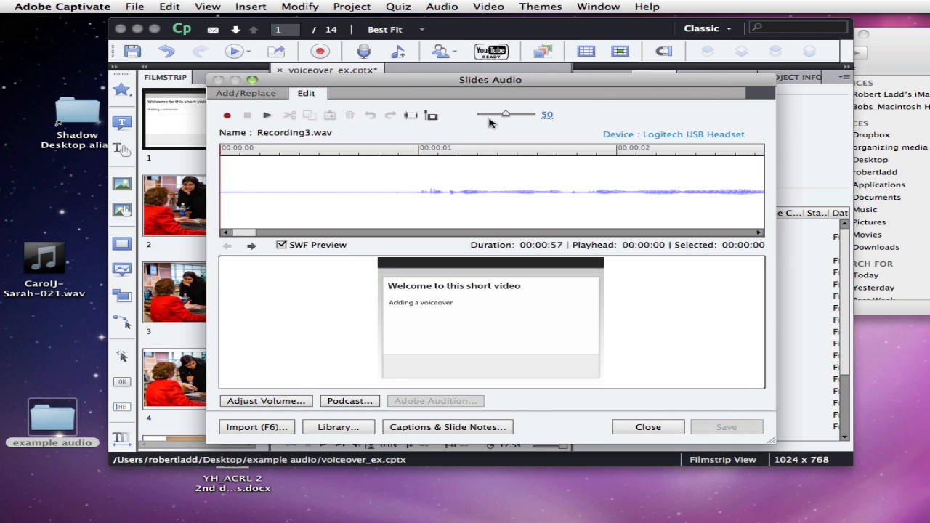
{"action": "left_click_drag", "start_coordinate": [504, 114], "coordinate": [509, 115]}
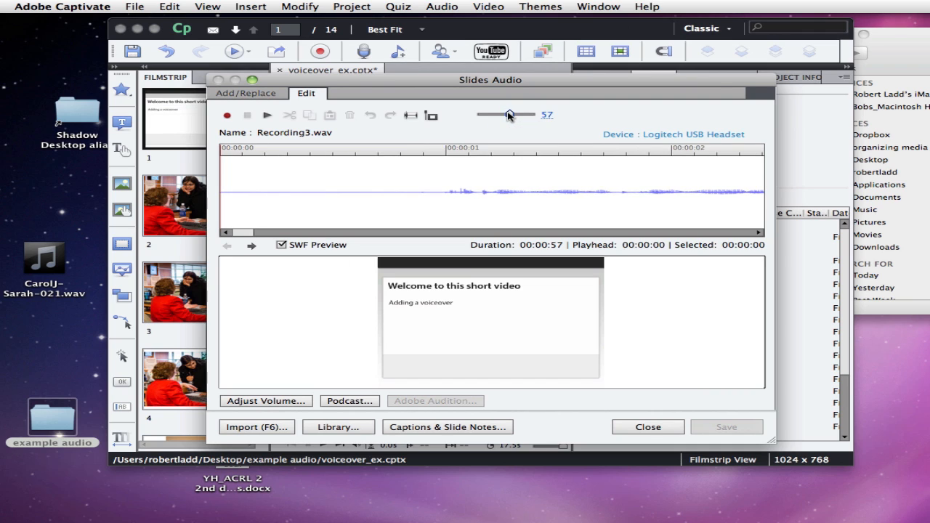
{"action": "left_click_drag", "start_coordinate": [509, 114], "coordinate": [489, 115]}
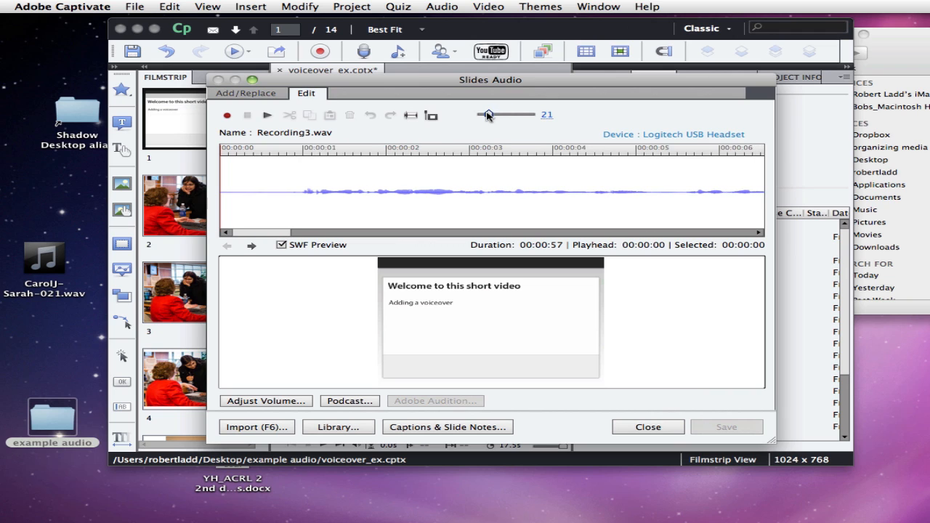
{"action": "left_click_drag", "start_coordinate": [488, 115], "coordinate": [481, 114]}
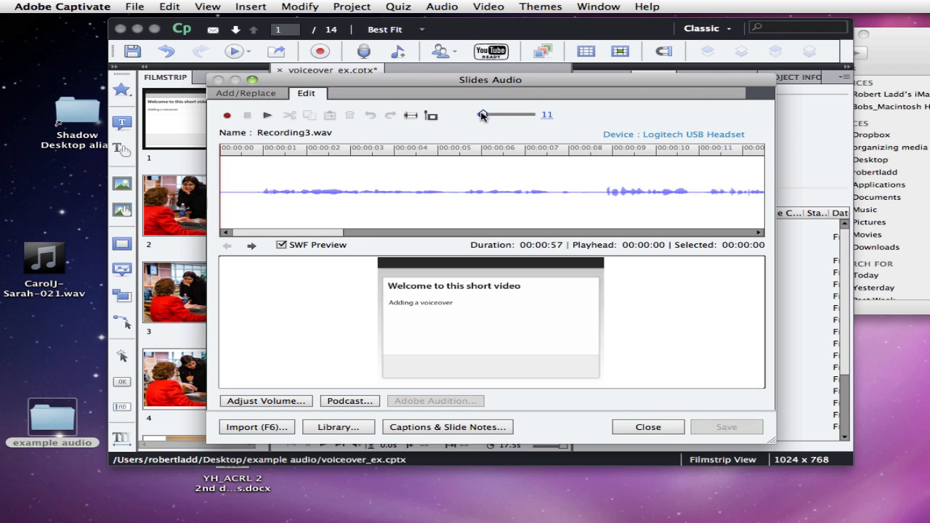
{"action": "left_click_drag", "start_coordinate": [482, 115], "coordinate": [478, 115]}
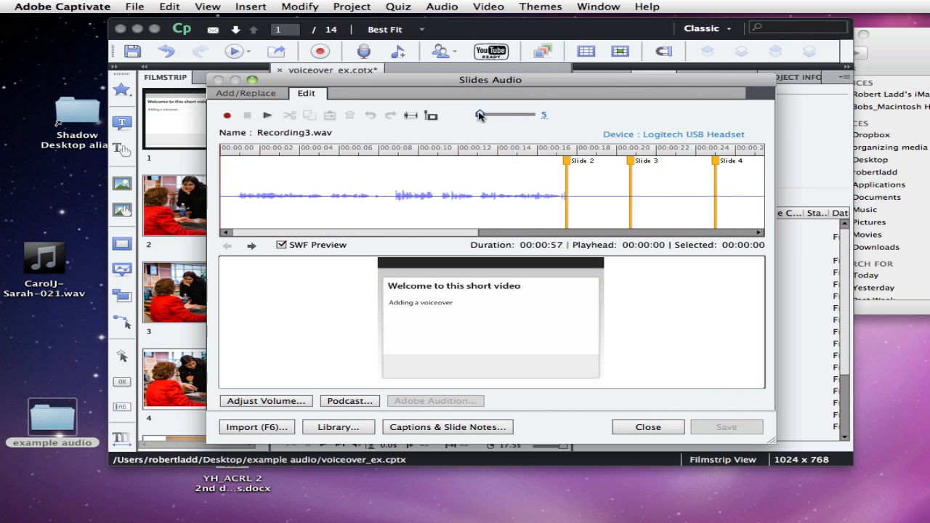
{"action": "left_click_drag", "start_coordinate": [479, 114], "coordinate": [477, 115]}
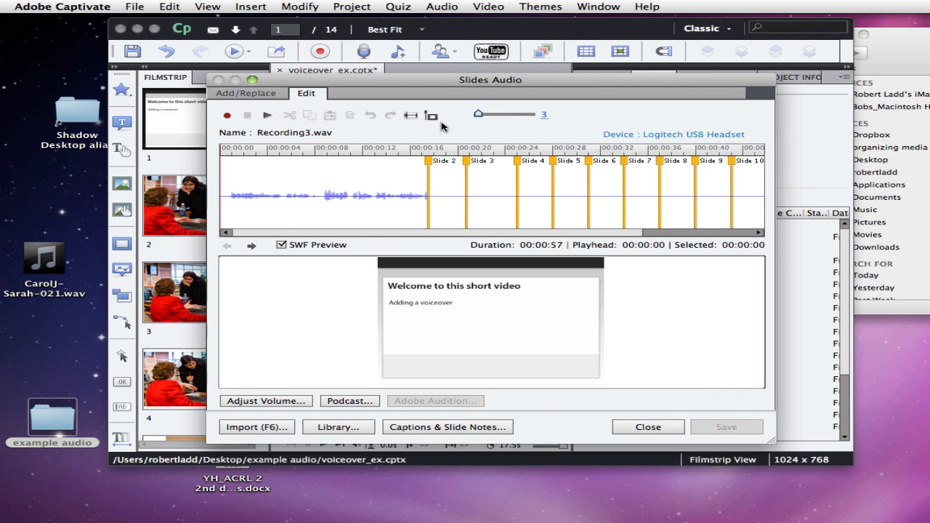
{"action": "mouse_move", "coordinate": [268, 116]}
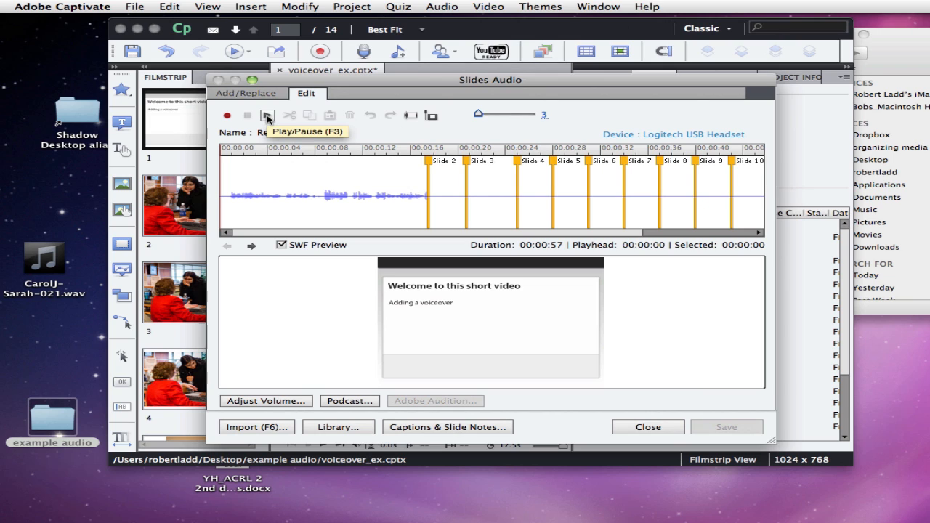
{"action": "left_click", "coordinate": [267, 116]}
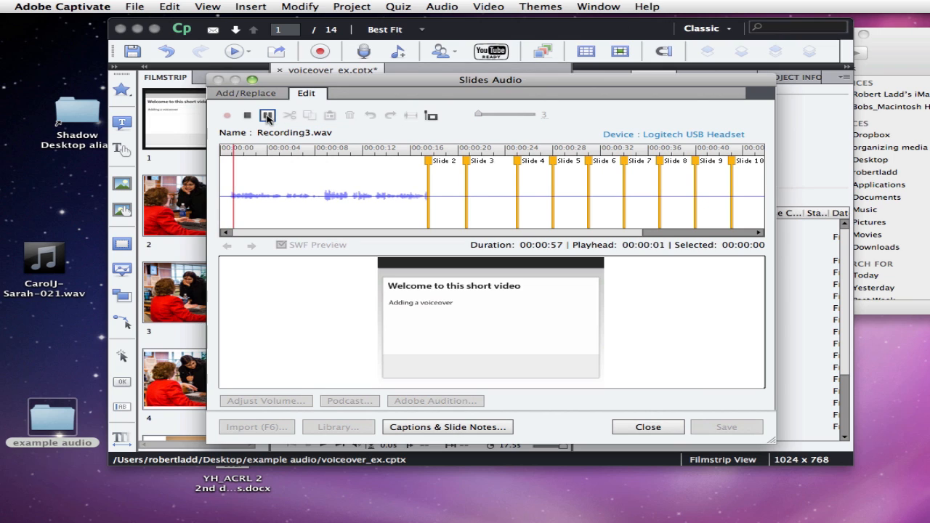
{"action": "left_click", "coordinate": [267, 116]}
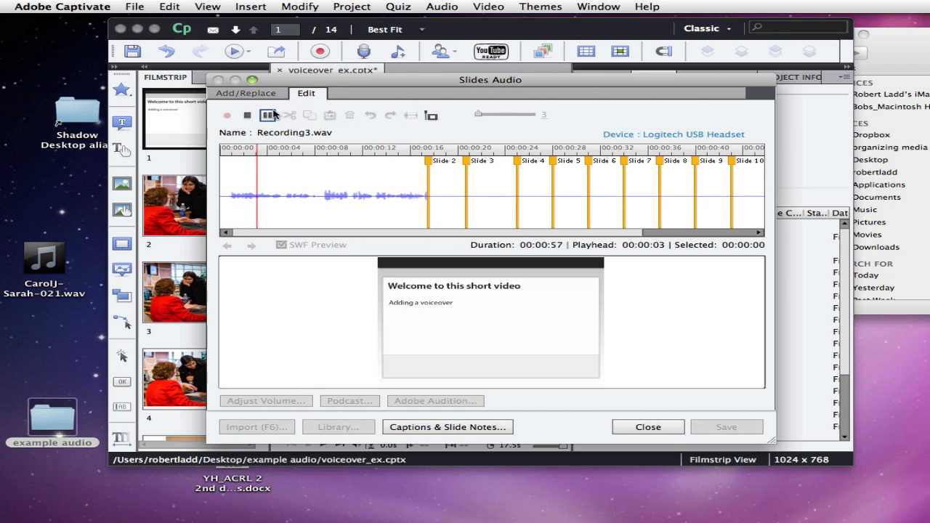
{"action": "left_click", "coordinate": [268, 115]}
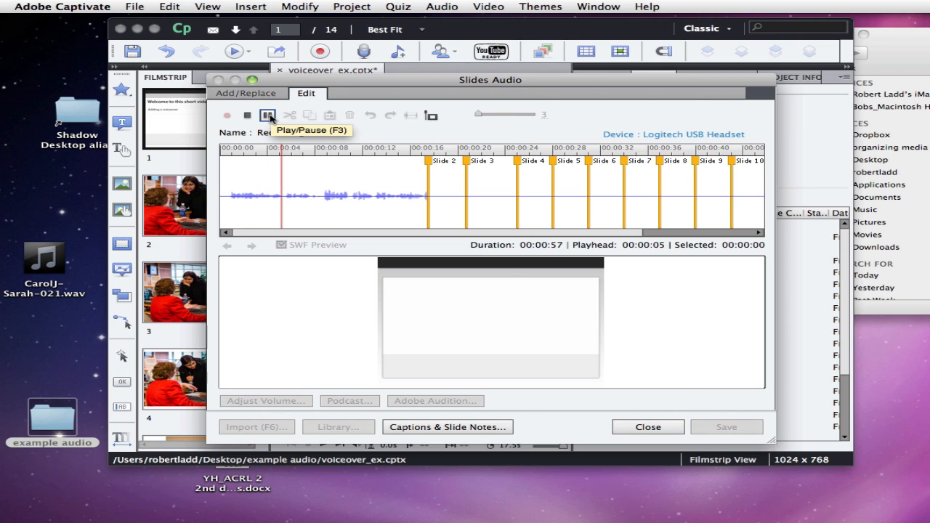
{"action": "left_click", "coordinate": [268, 115]}
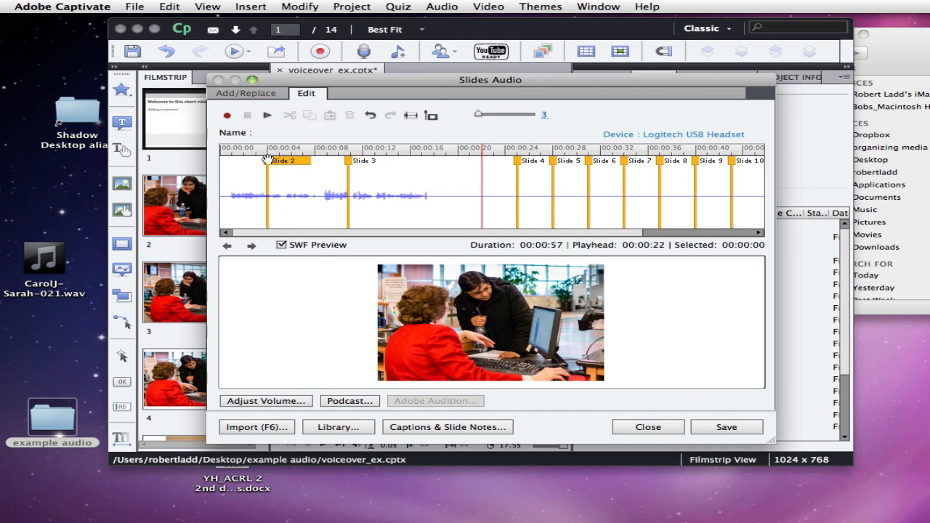
Step: Move the Slide 2–5 markers earlier, placing Slides 4 and 5 near 12 and 18 seconds
{"action": "left_click", "coordinate": [363, 161]}
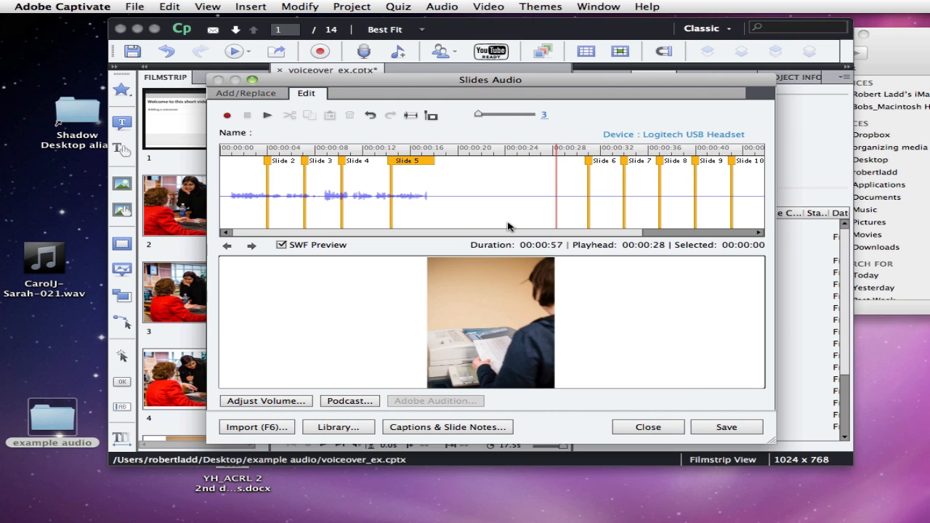
{"action": "mouse_move", "coordinate": [689, 269]}
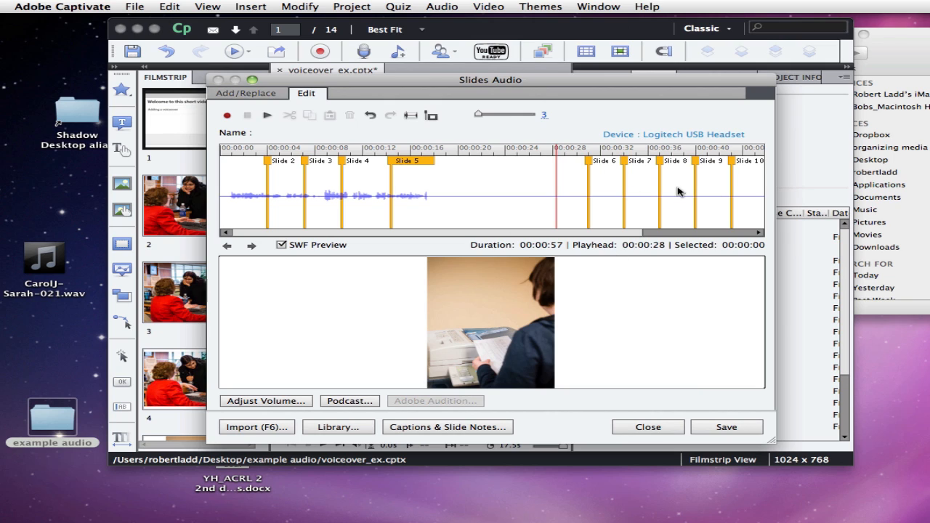
{"action": "mouse_move", "coordinate": [654, 183]}
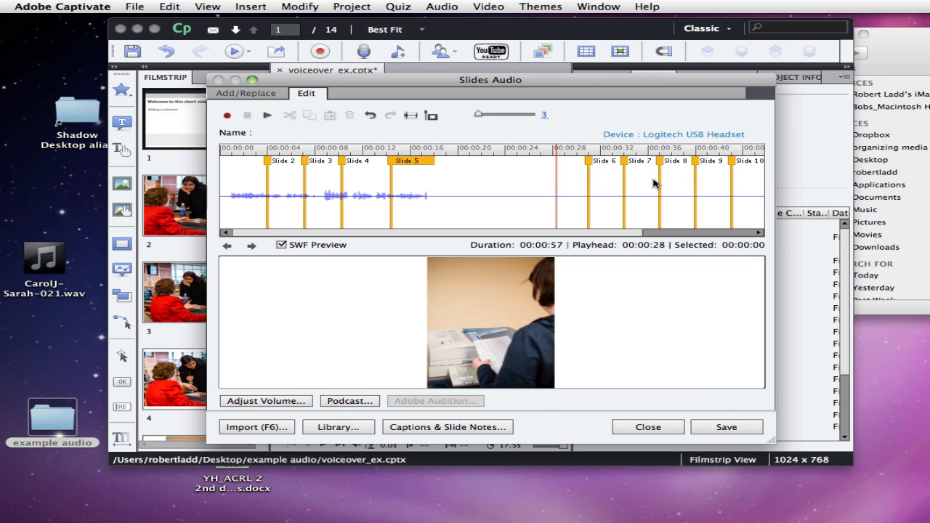
{"action": "mouse_move", "coordinate": [672, 177]}
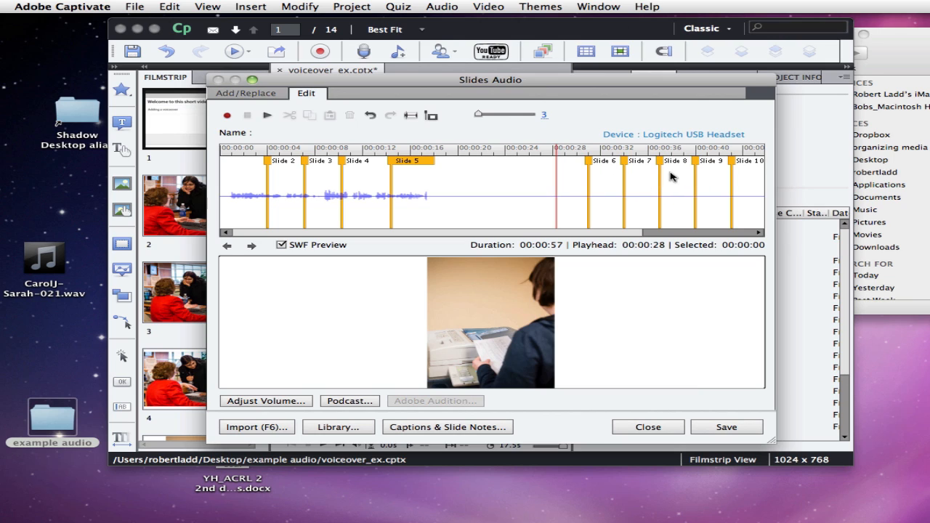
{"action": "mouse_move", "coordinate": [572, 173]}
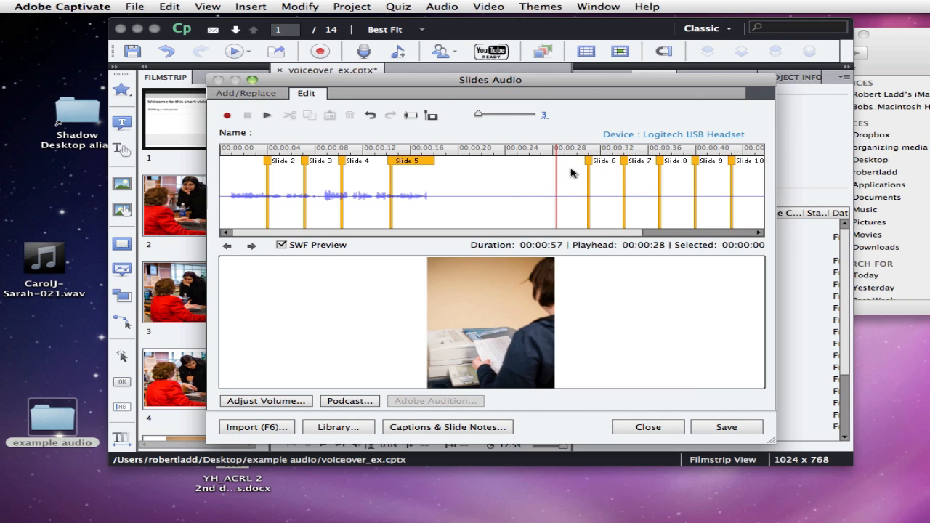
{"action": "mouse_move", "coordinate": [307, 193]}
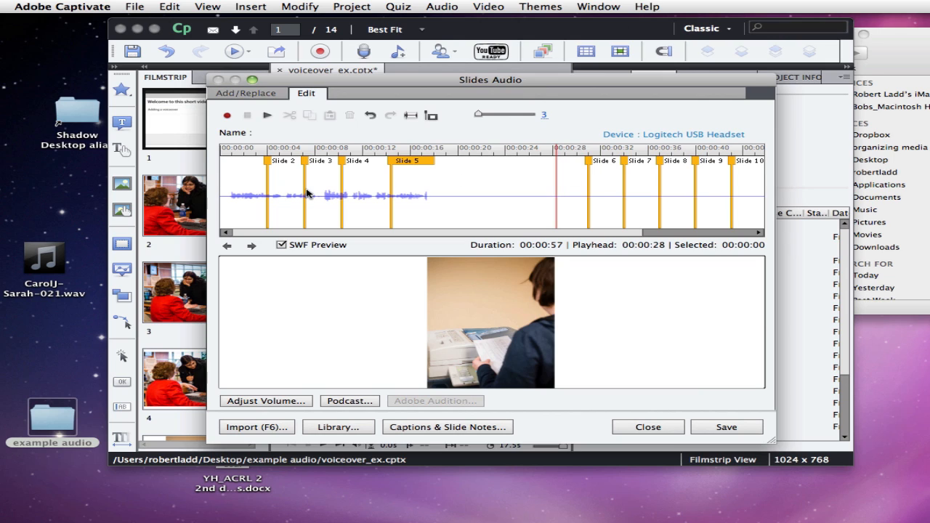
{"action": "mouse_move", "coordinate": [364, 188]}
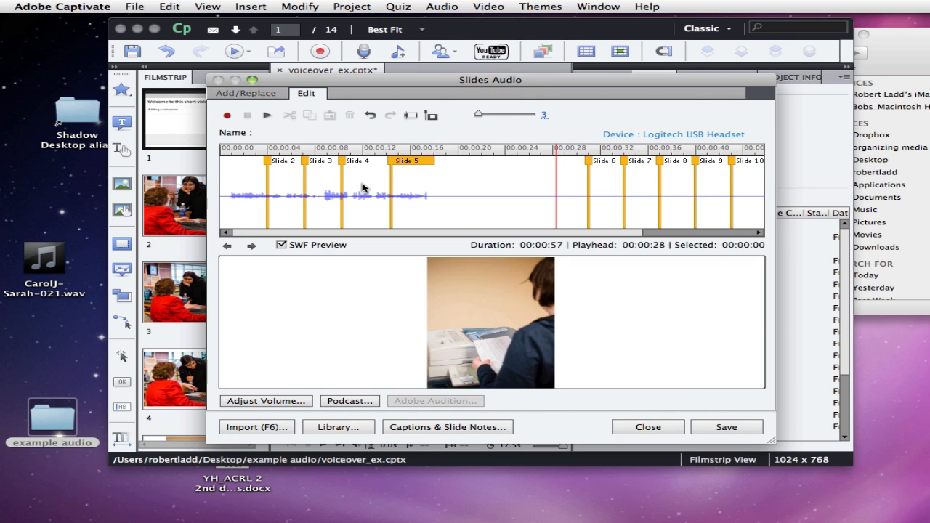
{"action": "mouse_move", "coordinate": [333, 204]}
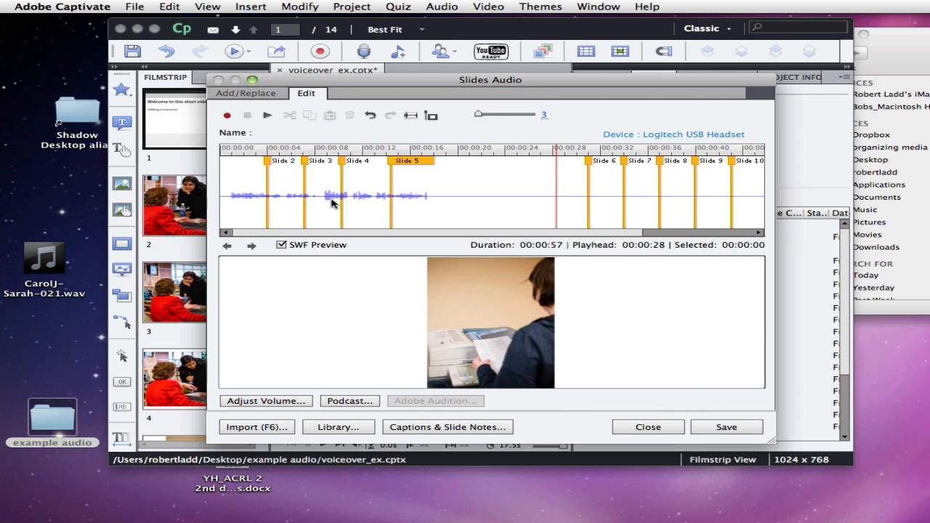
{"action": "mouse_move", "coordinate": [701, 449]}
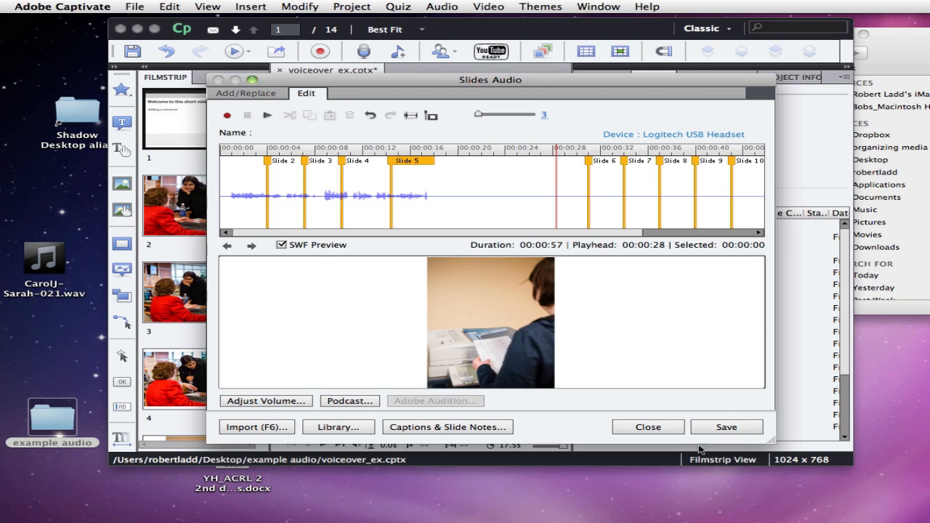
Step: Save the slide audio timing, close the editor, and review slides 2, 3 and 1
{"action": "left_click", "coordinate": [726, 427]}
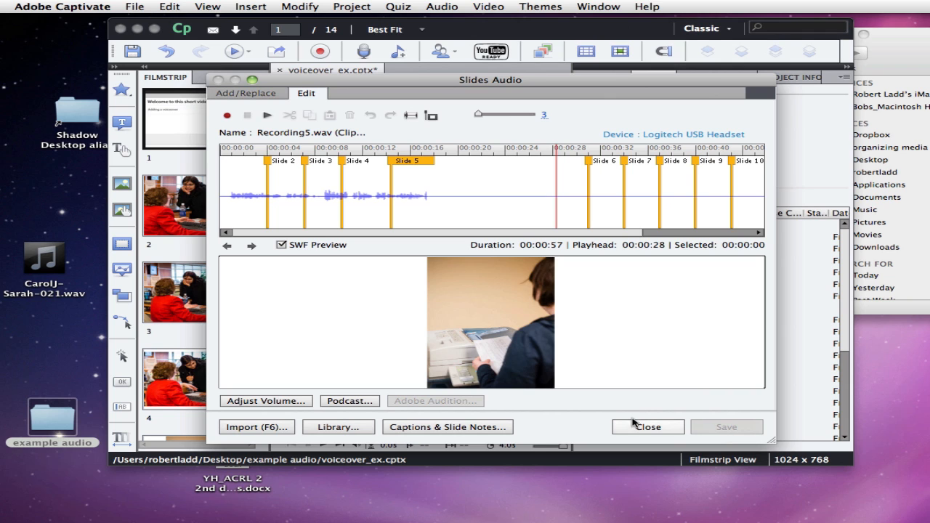
{"action": "left_click", "coordinate": [648, 427]}
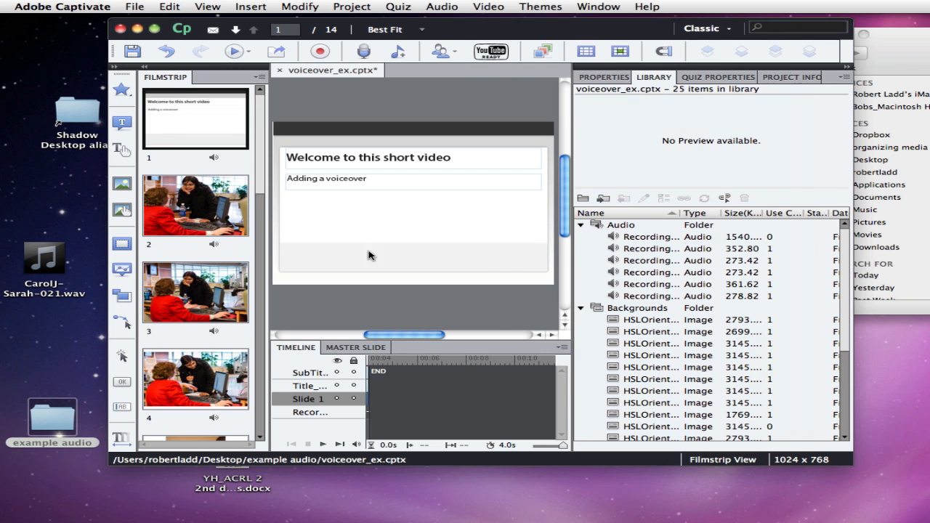
{"action": "left_click", "coordinate": [195, 205]}
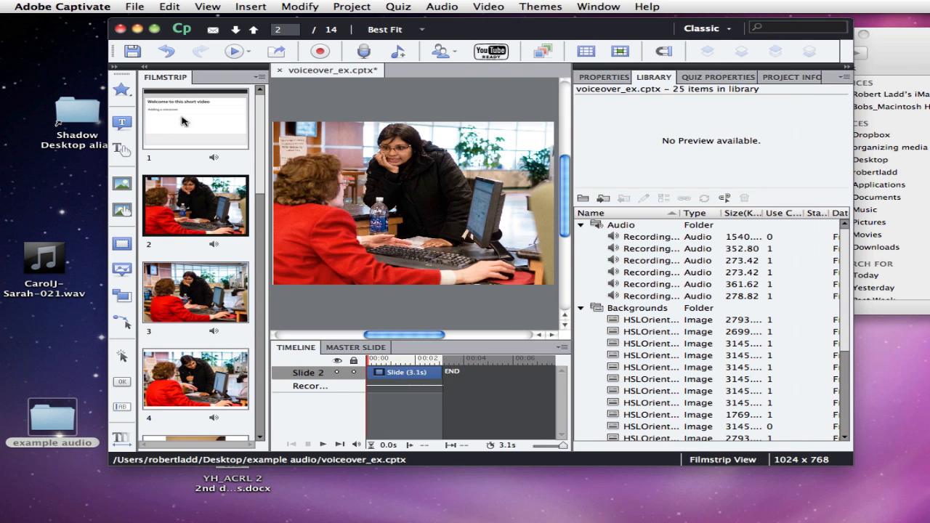
{"action": "left_click", "coordinate": [195, 292]}
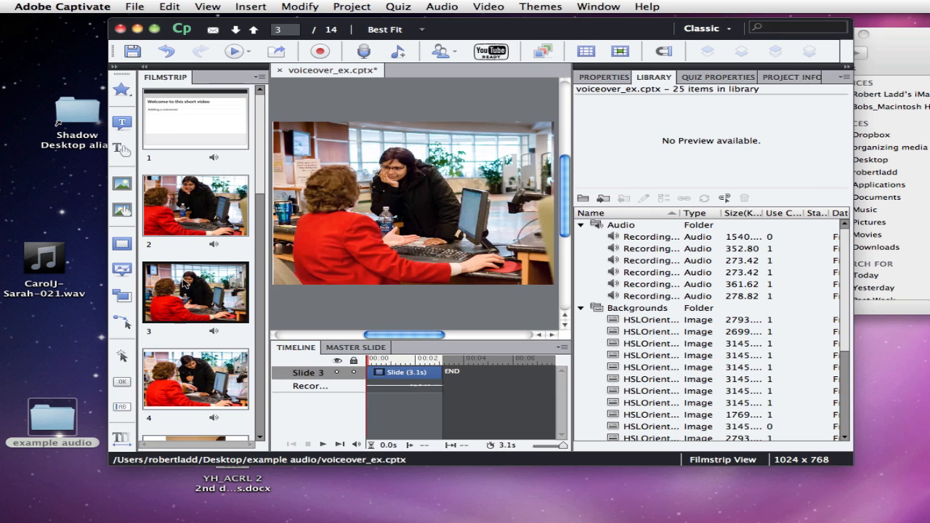
{"action": "left_click", "coordinate": [234, 51]}
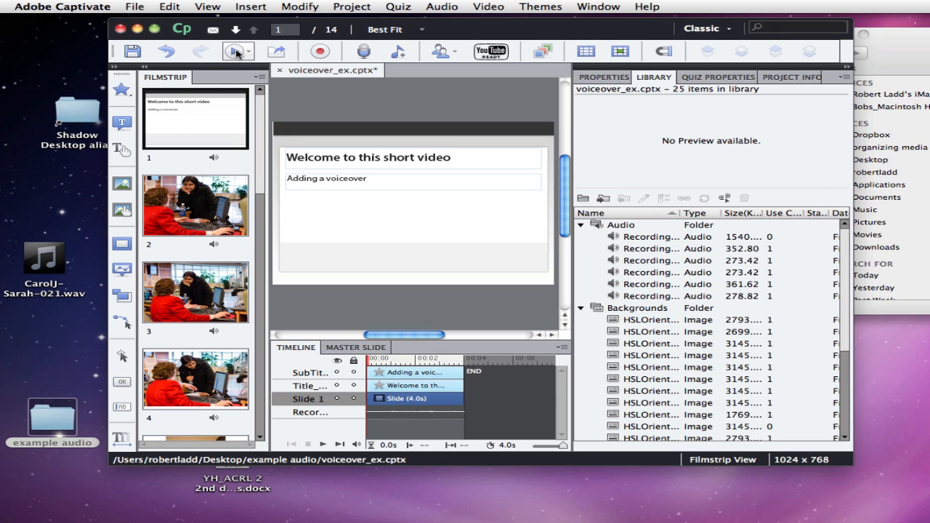
{"action": "left_click", "coordinate": [235, 52]}
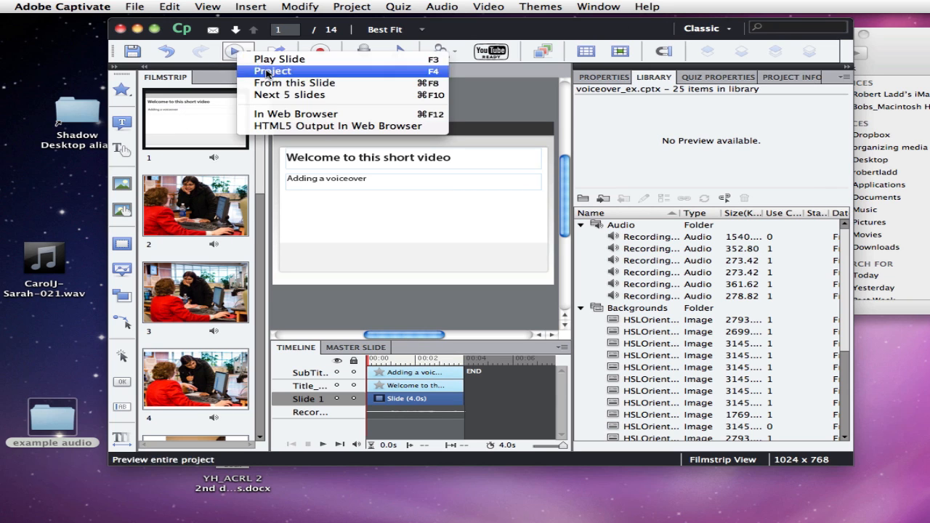
{"action": "left_click", "coordinate": [273, 70]}
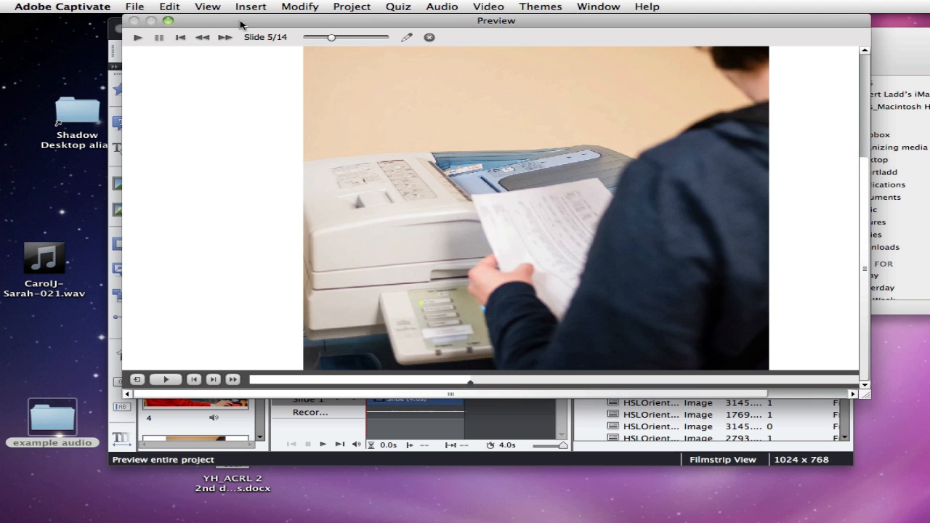
{"action": "left_click", "coordinate": [429, 38]}
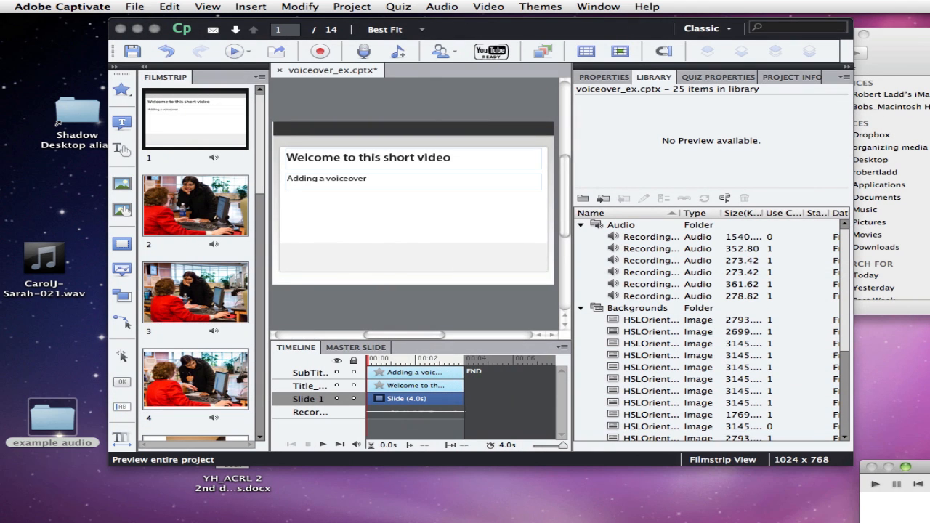